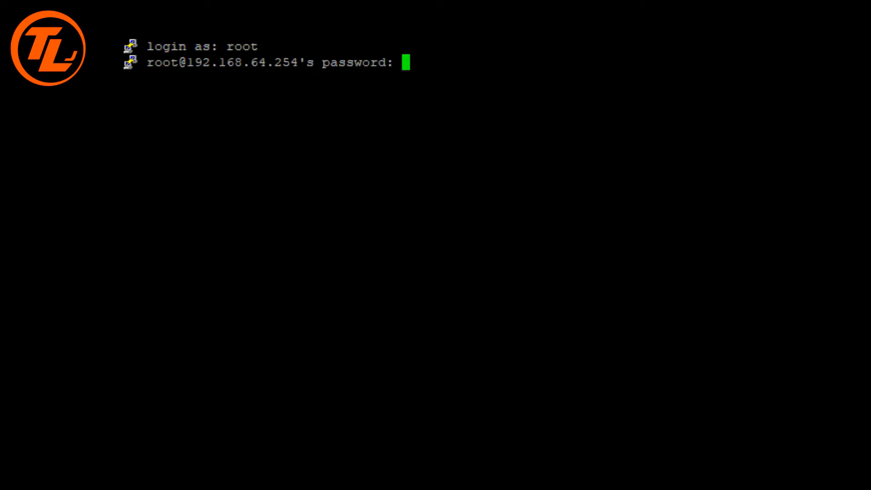
- Log into the OpenWrt router as root; 'opkg install windows' fails as an unknown package
{"action": "key", "text": "Return"}
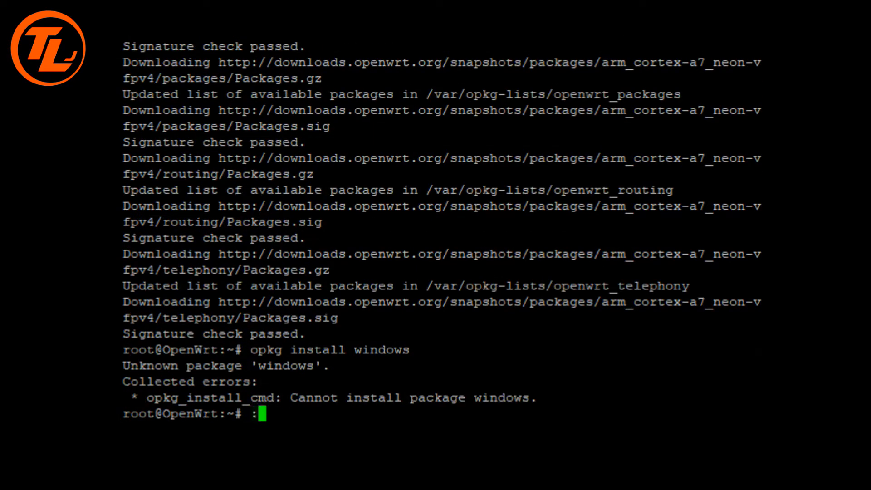
{"action": "type", "text": ")"}
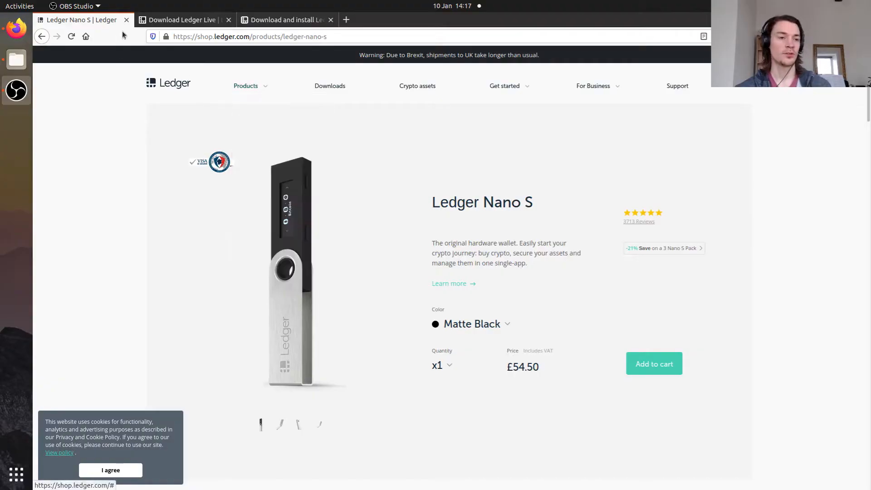
- Download the Linux Ledger Live AppImage from the Ledger Live download page
{"action": "left_click", "coordinate": [181, 20]}
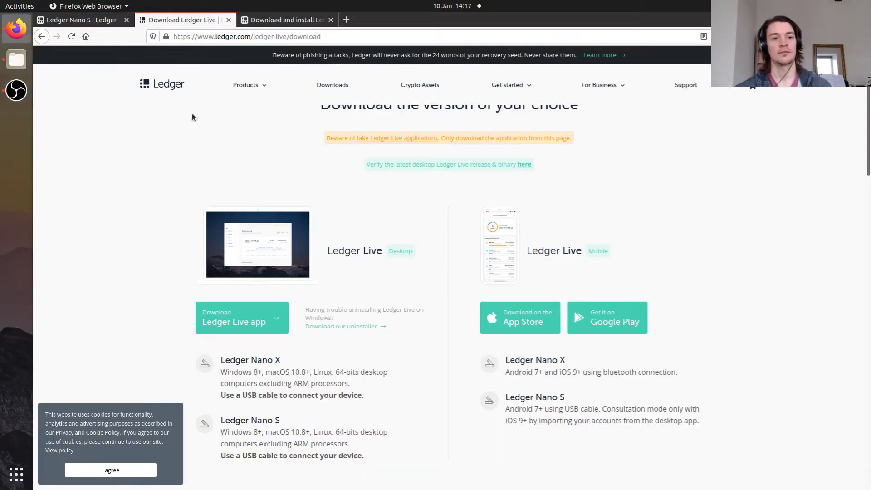
{"action": "mouse_move", "coordinate": [82, 272]}
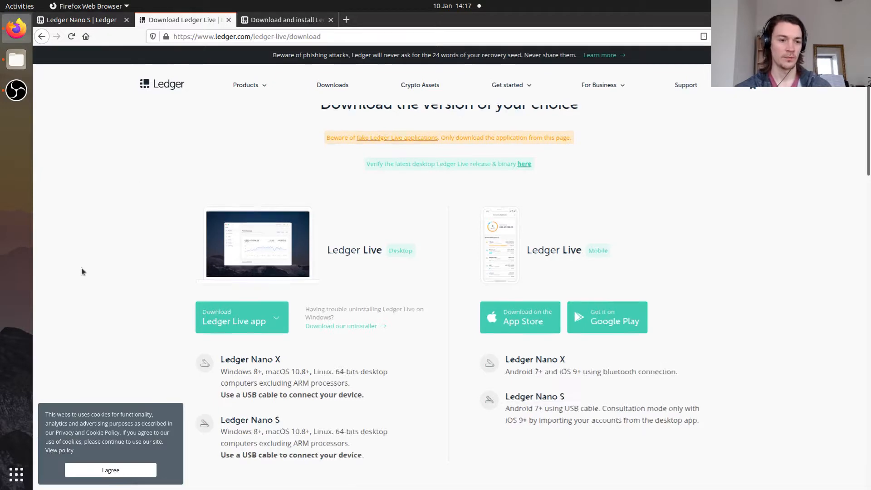
{"action": "scroll", "scroll_direction": "down", "scroll_amount": 3}
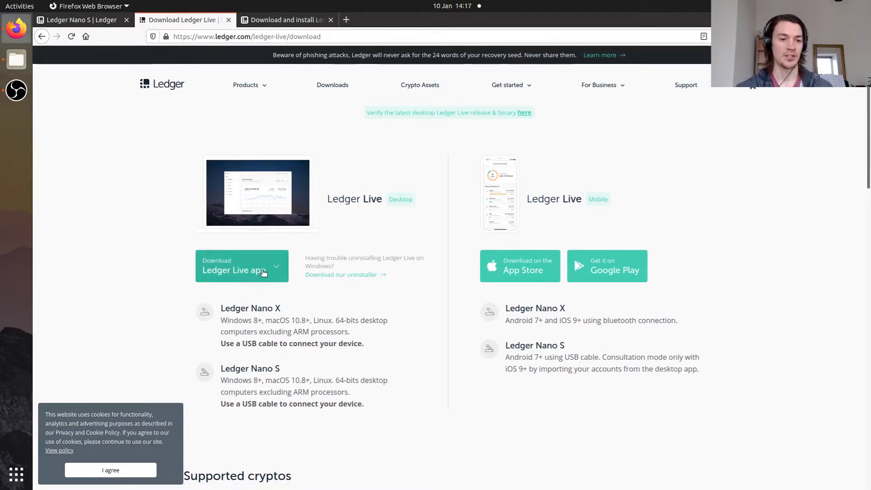
{"action": "left_click", "coordinate": [241, 267]}
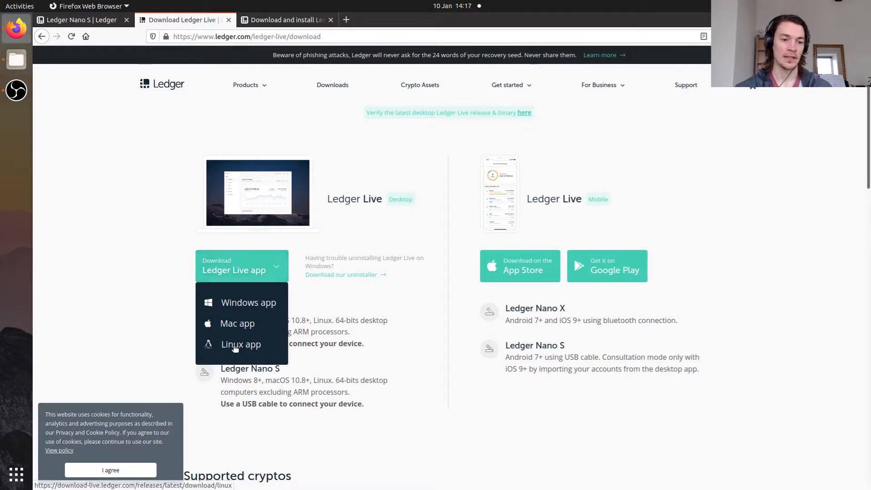
{"action": "left_click", "coordinate": [240, 344]}
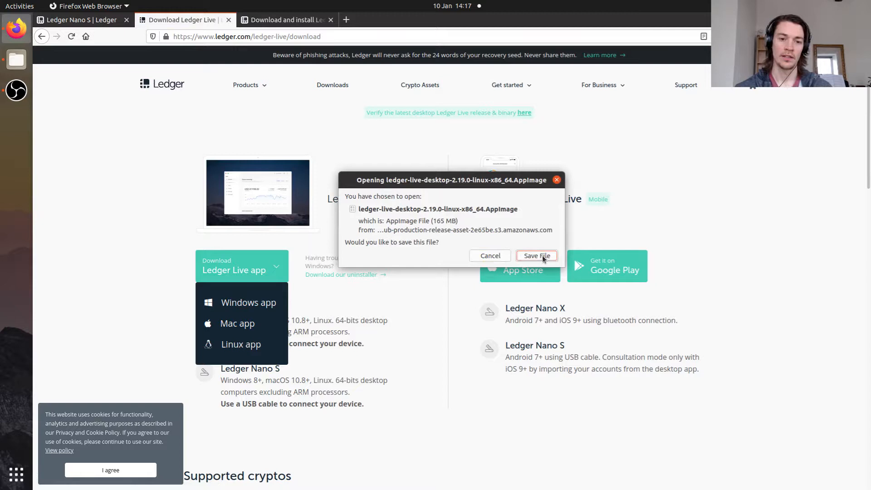
{"action": "left_click", "coordinate": [535, 256]}
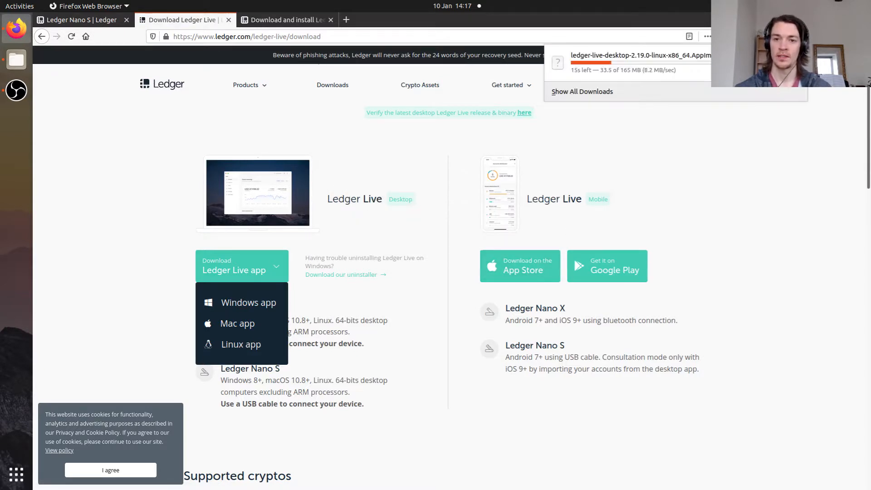
{"action": "mouse_move", "coordinate": [815, 243]}
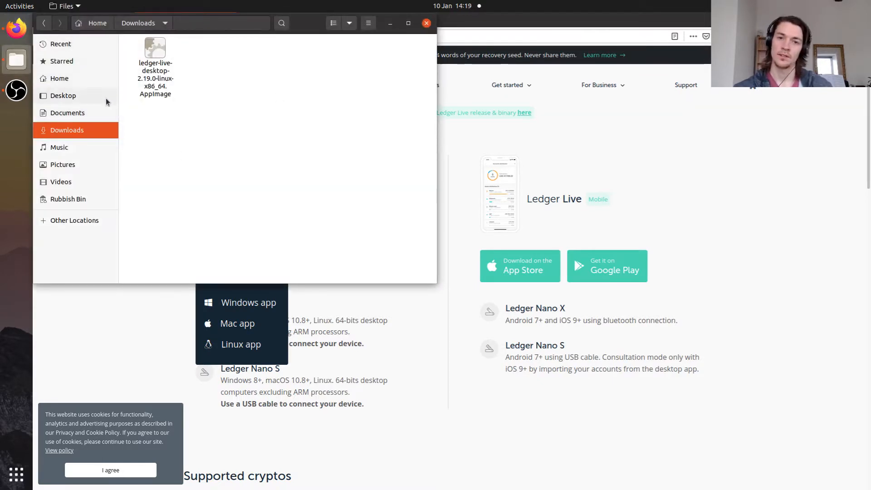
- Select the 173.4 MB ledger-live-desktop AppImage in the Downloads folder
{"action": "left_click", "coordinate": [155, 72]}
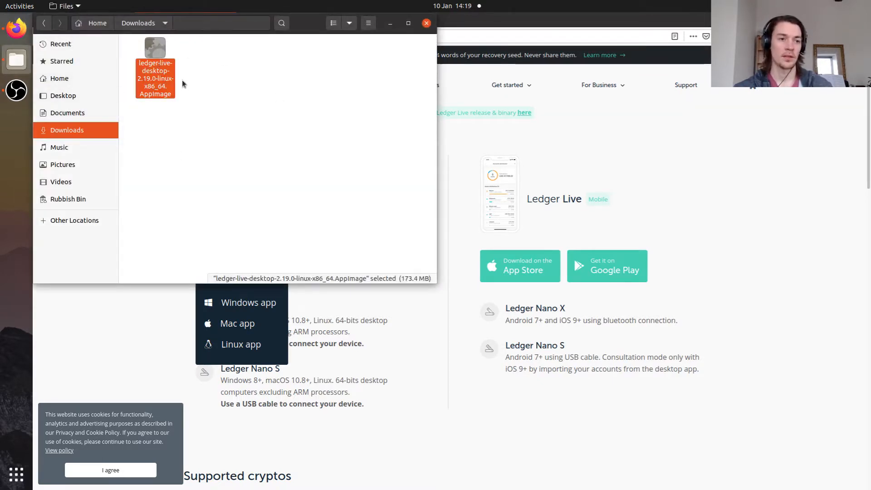
{"action": "mouse_move", "coordinate": [287, 72]}
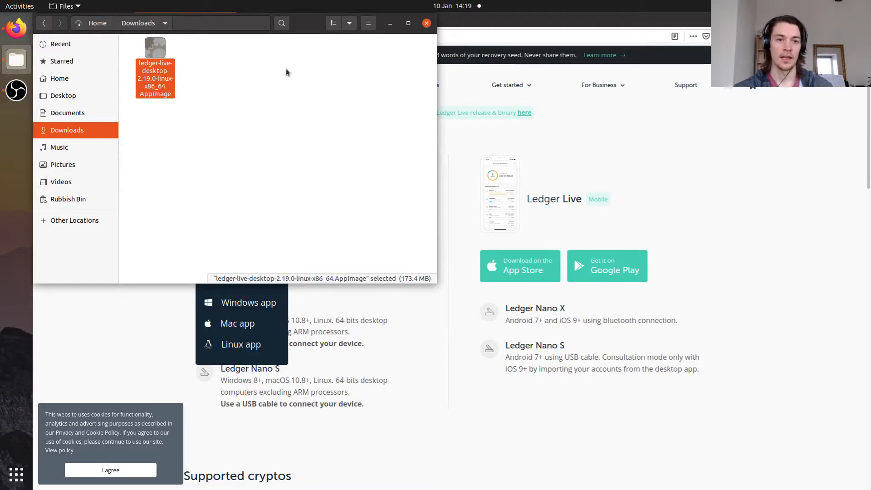
{"action": "mouse_move", "coordinate": [775, 126]}
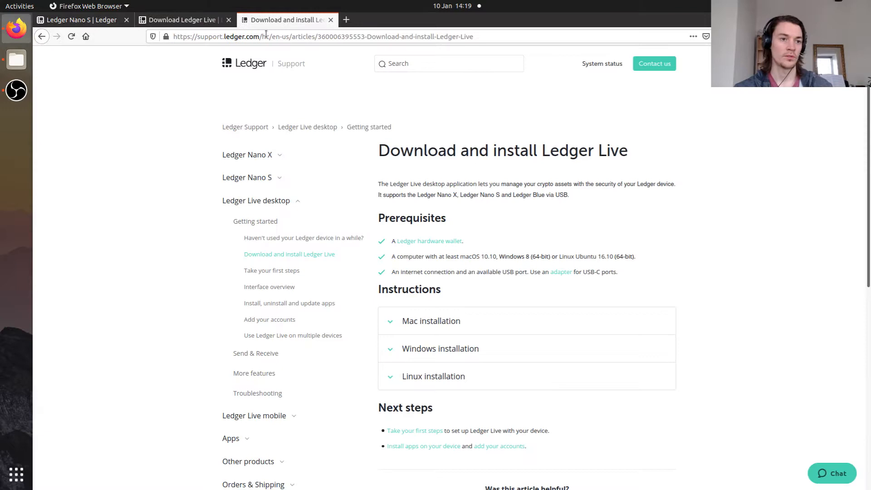
{"action": "mouse_move", "coordinate": [518, 46]}
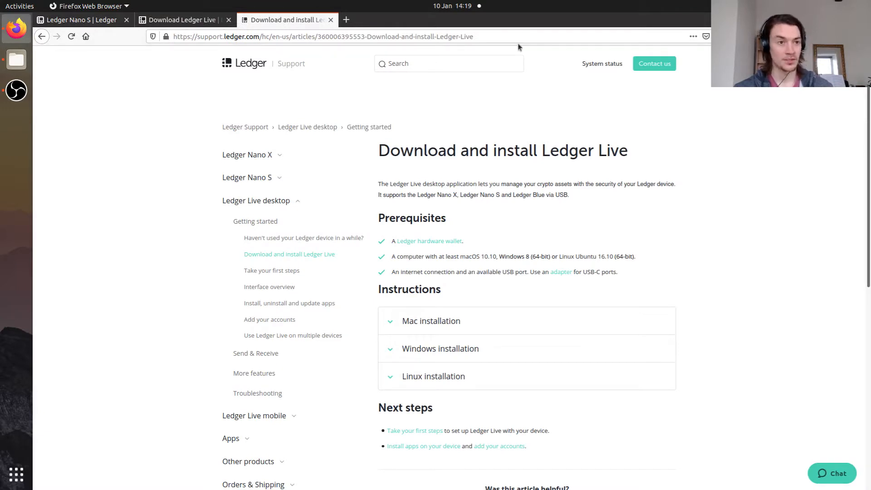
- Expand Linux installation in the support article and copy its chmod command
{"action": "scroll", "scroll_direction": "down", "scroll_amount": 3}
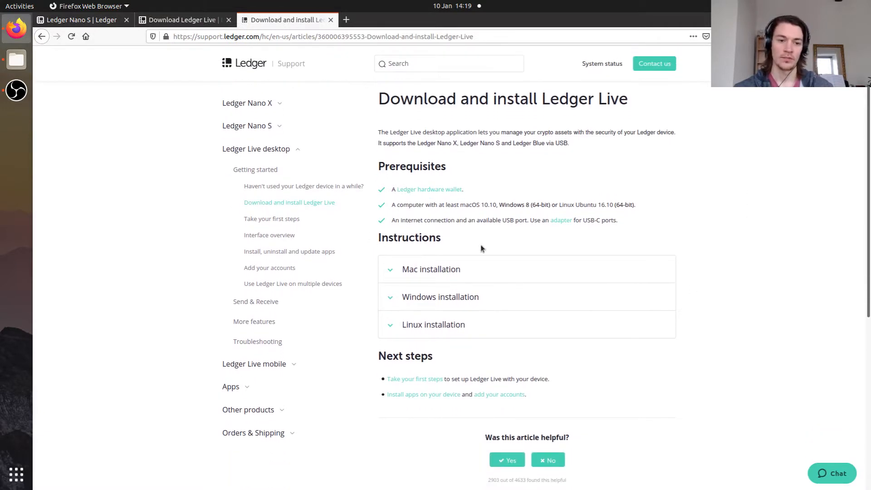
{"action": "left_click", "coordinate": [433, 325]}
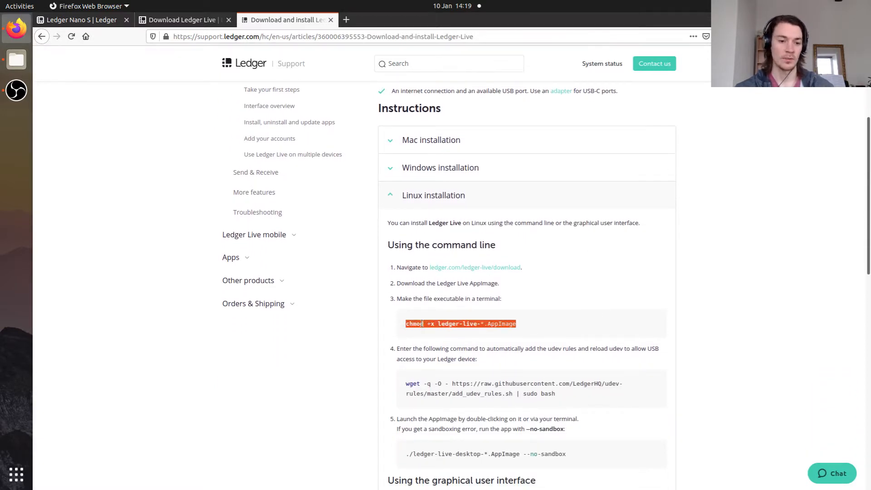
{"action": "right_click", "coordinate": [460, 324]}
{"action": "type", "text": "cd"}
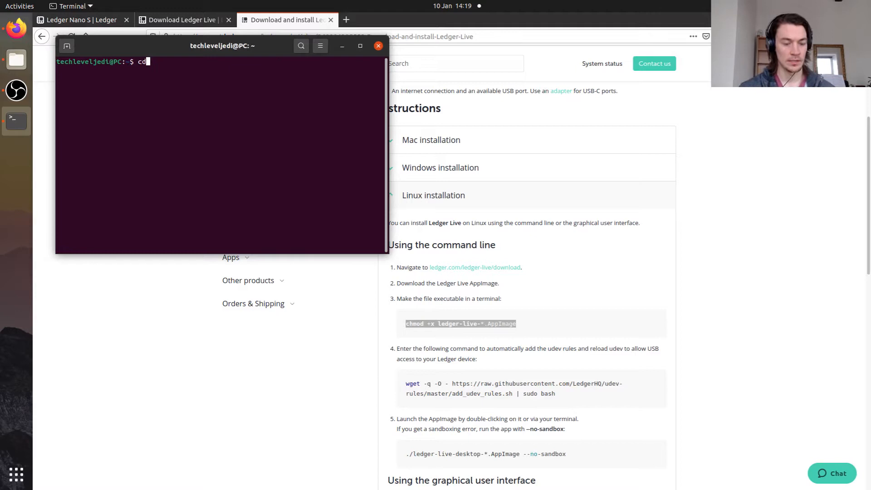
- Change into ~/Downloads/ and paste the copied chmod command into Terminal
{"action": "type", "text": "~"}
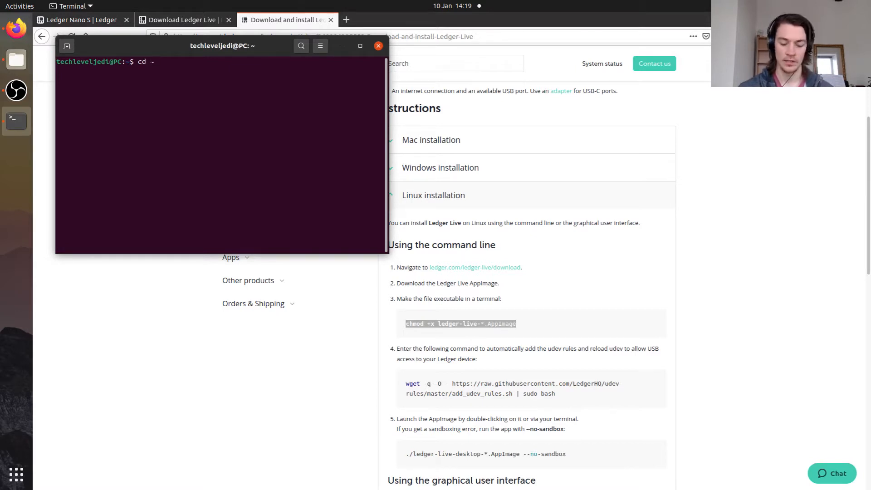
{"action": "type", "text": "/Do"}
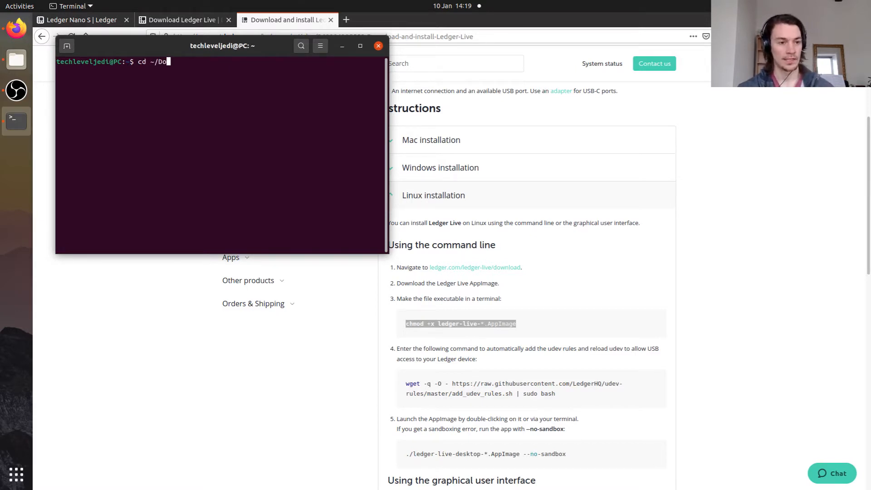
{"action": "key", "text": "Return"}
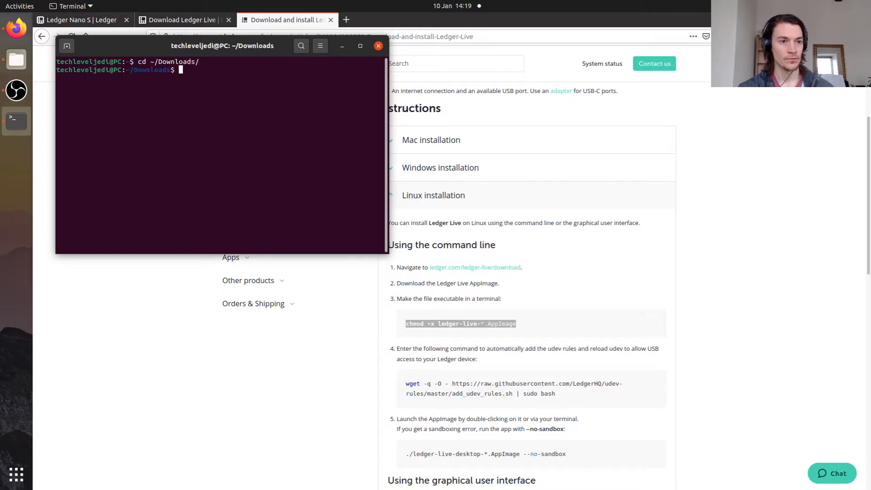
{"action": "right_click", "coordinate": [250, 150]}
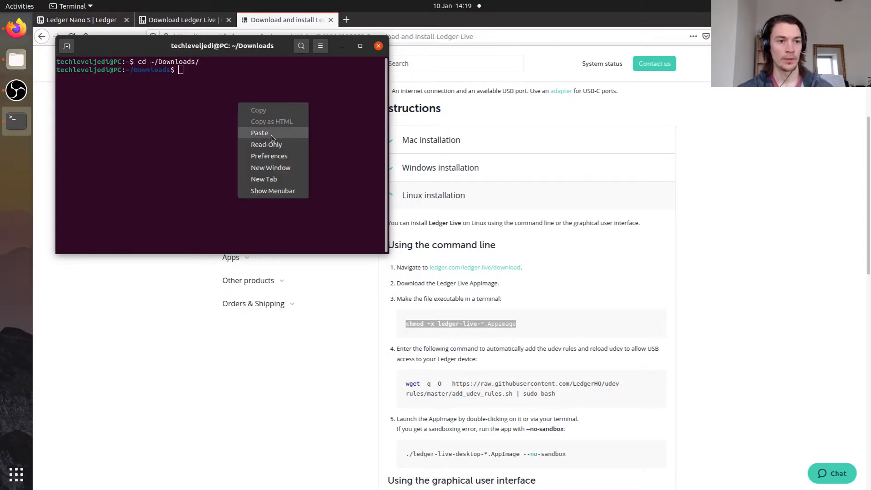
{"action": "left_click", "coordinate": [259, 133]}
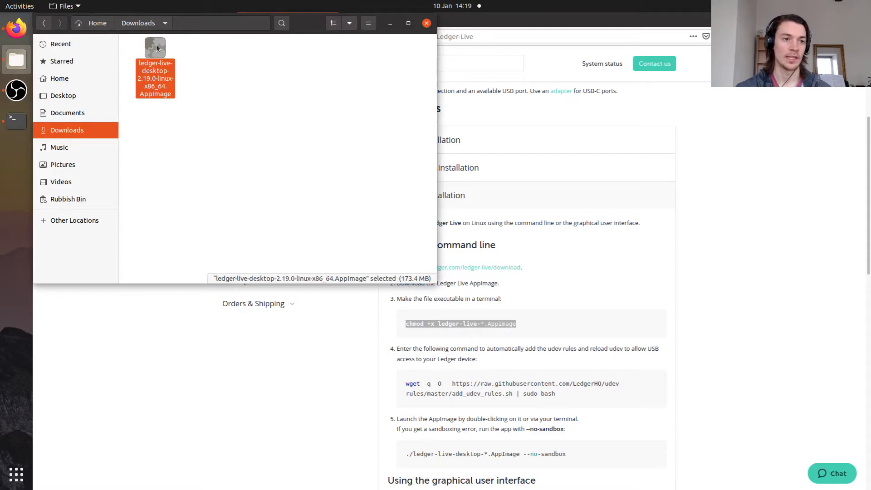
- Launch the ledger-live-desktop AppImage from Downloads
{"action": "double_click", "coordinate": [155, 76]}
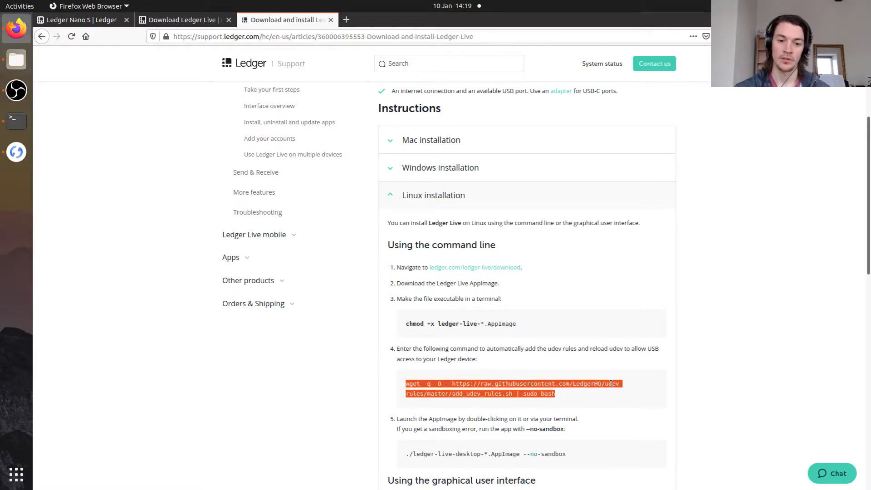
- Copy the udev-rules wget command from Ledger's Linux instructions
{"action": "scroll", "scroll_direction": "down", "scroll_amount": 3}
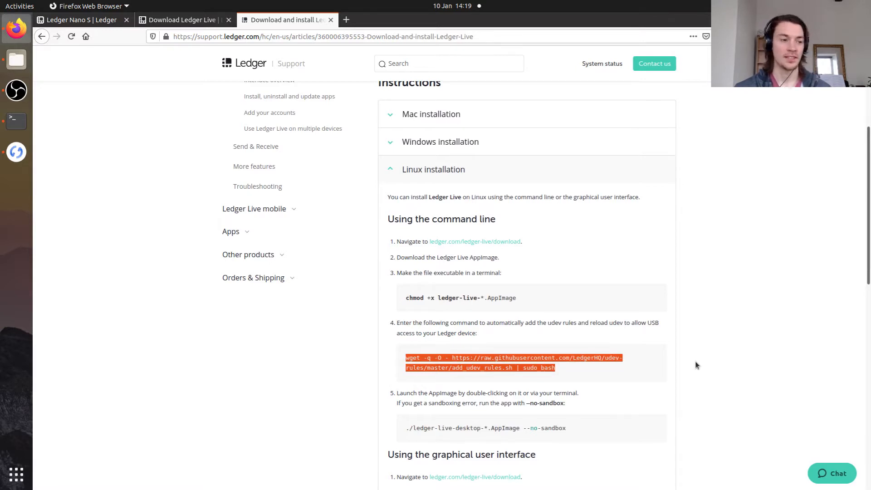
{"action": "mouse_move", "coordinate": [17, 152]}
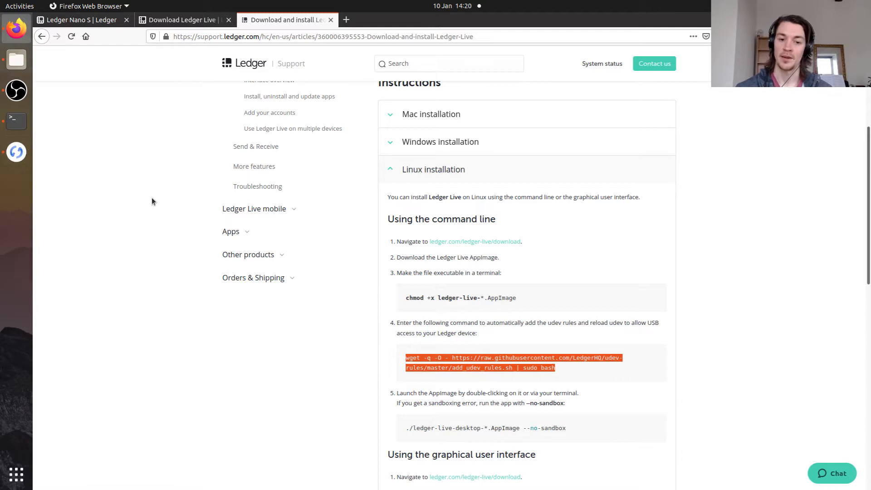
{"action": "right_click", "coordinate": [481, 364]}
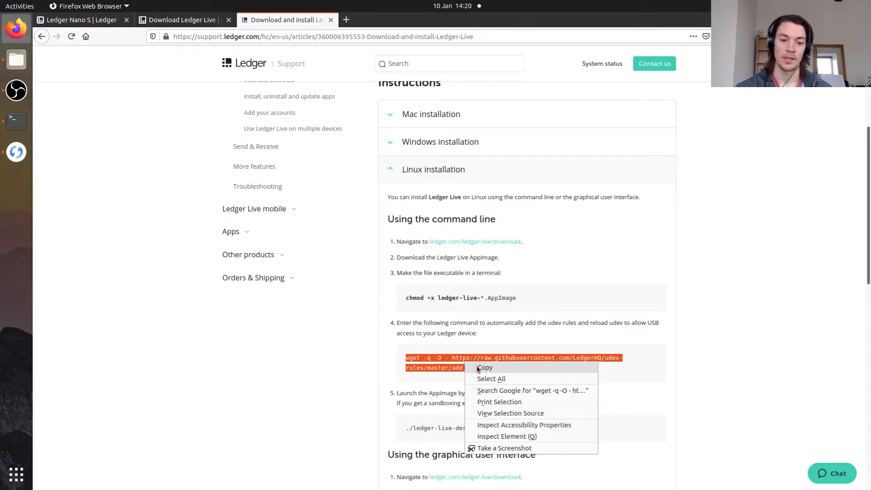
- Paste the udev-rules wget command into Terminal and run it
{"action": "right_click", "coordinate": [222, 112]}
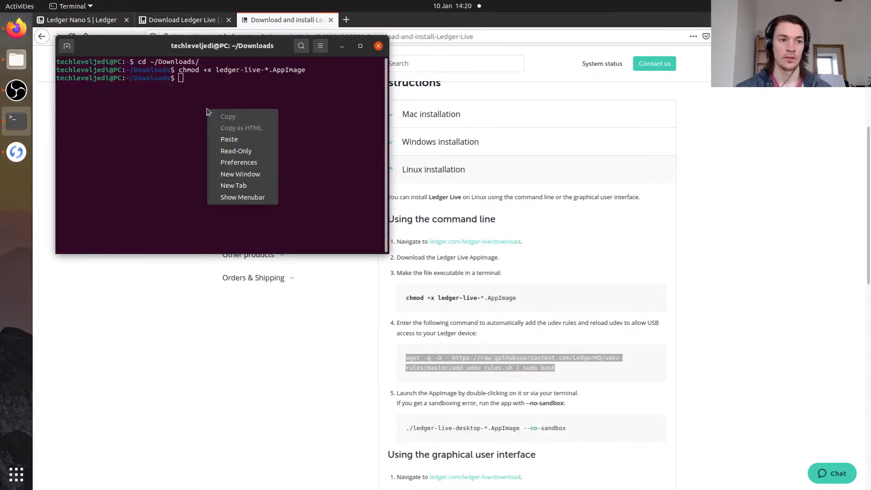
{"action": "left_click", "coordinate": [229, 139]}
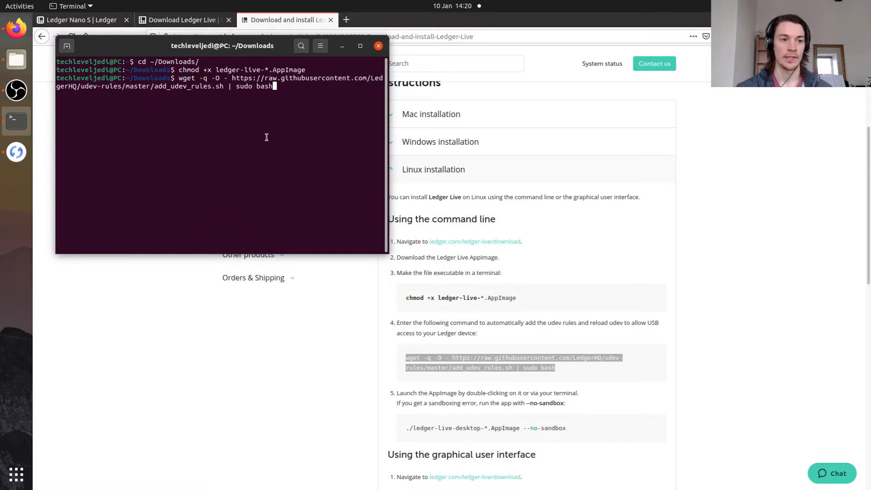
{"action": "key", "text": "Return"}
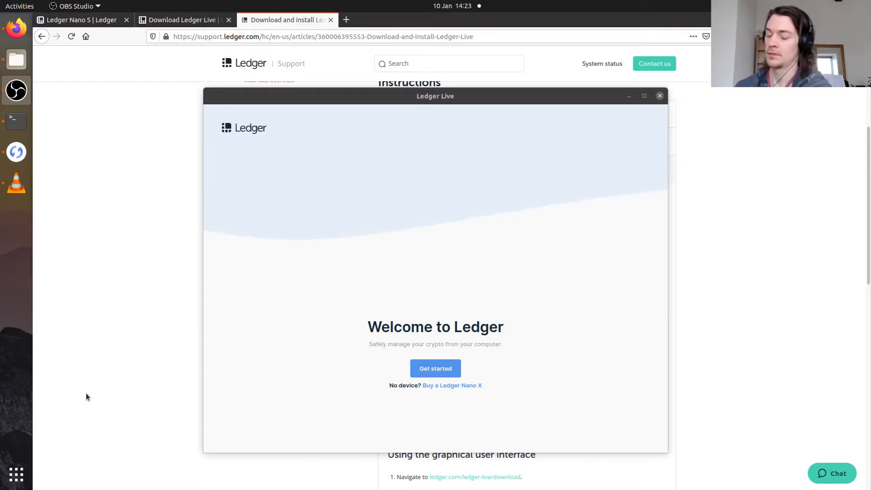
- Get started, accept the recovery phrase warning and Terms of Use, and enter Ledger Live
{"action": "left_click", "coordinate": [436, 369]}
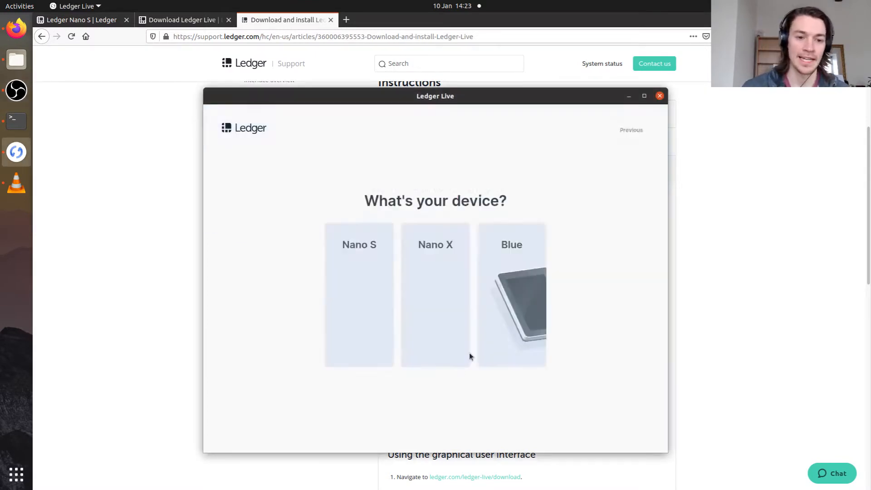
{"action": "left_click", "coordinate": [359, 295]}
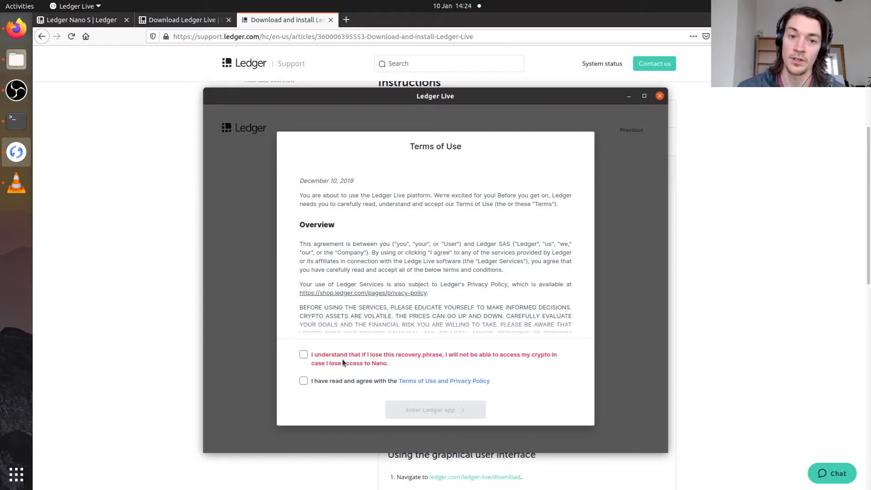
{"action": "left_click", "coordinate": [303, 354]}
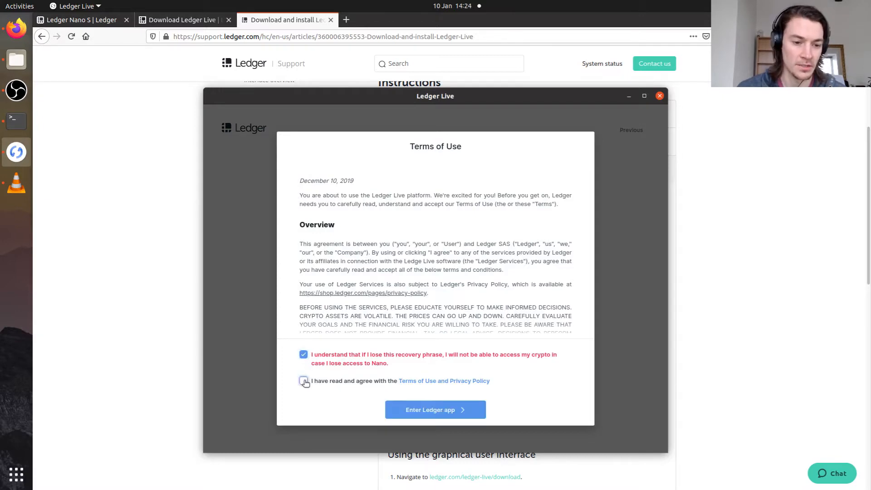
{"action": "left_click", "coordinate": [304, 381]}
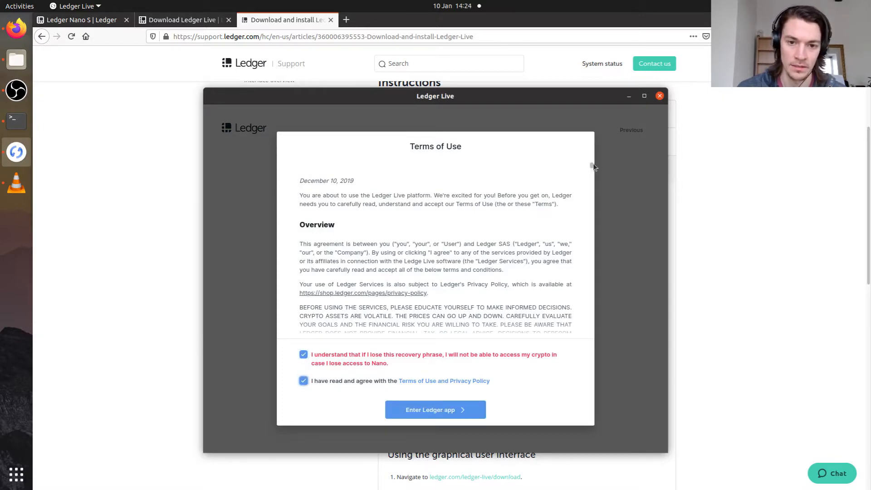
{"action": "scroll", "scroll_direction": "down", "scroll_amount": 3}
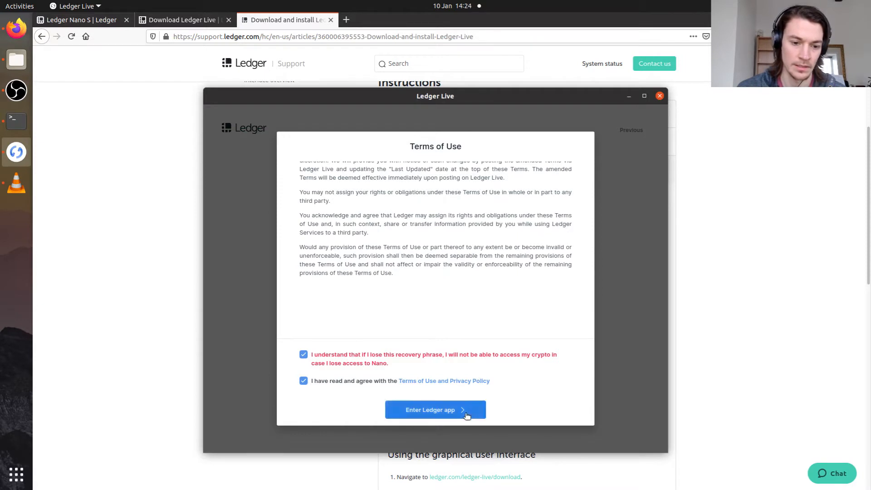
{"action": "left_click", "coordinate": [435, 409]}
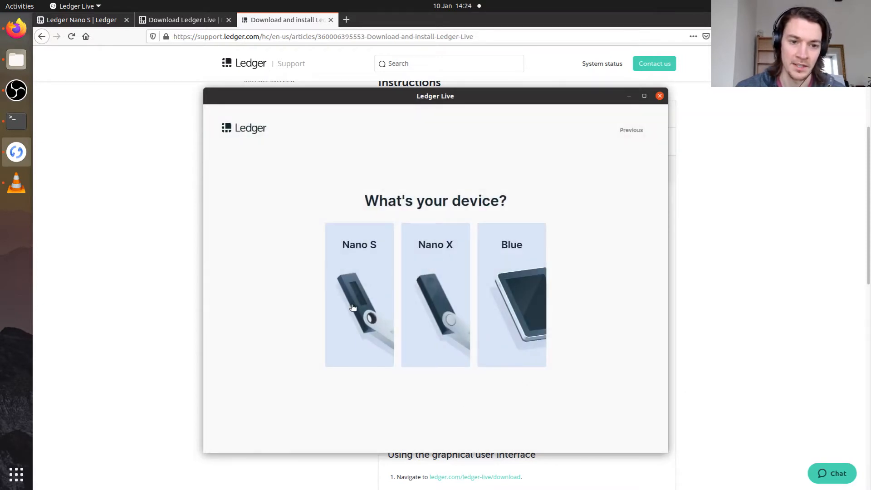
- Choose Nano S as a new device and pass the three-question security quiz
{"action": "left_click", "coordinate": [359, 295]}
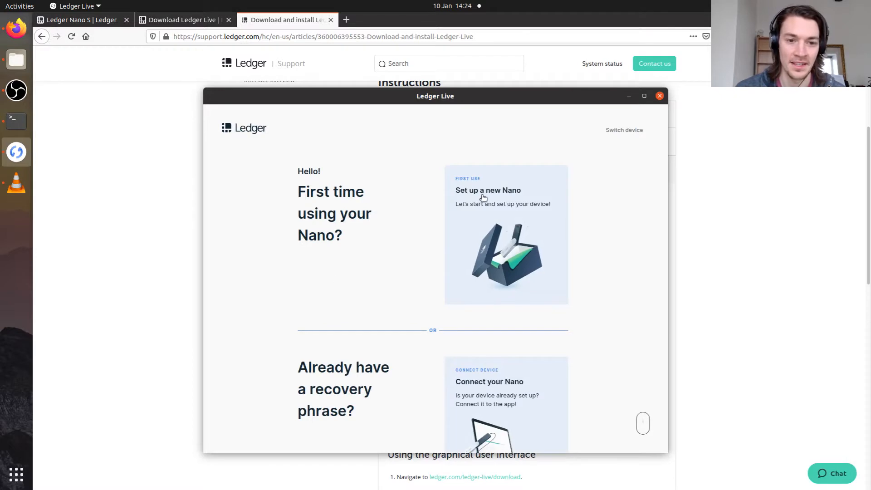
{"action": "mouse_move", "coordinate": [488, 211]}
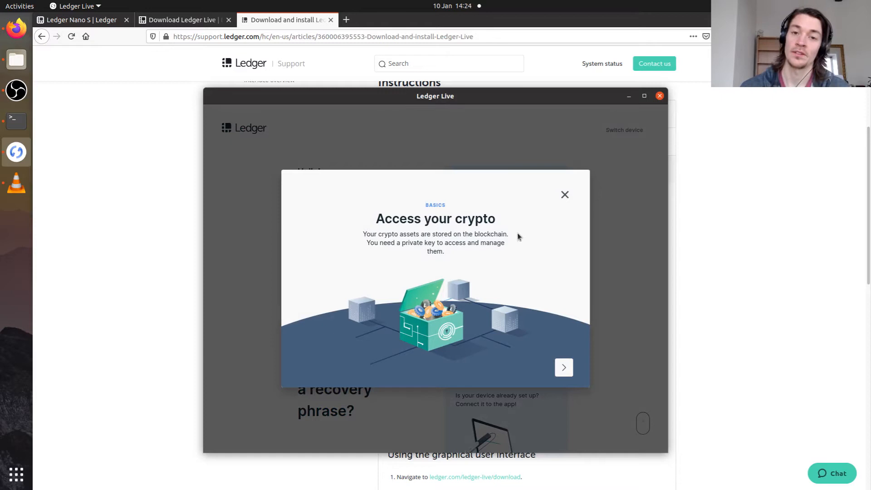
{"action": "mouse_move", "coordinate": [562, 336]}
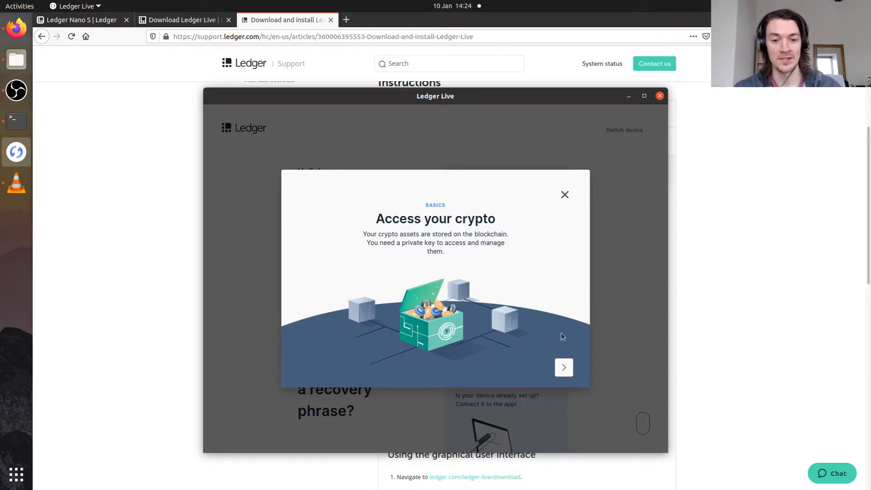
{"action": "left_click", "coordinate": [562, 367]}
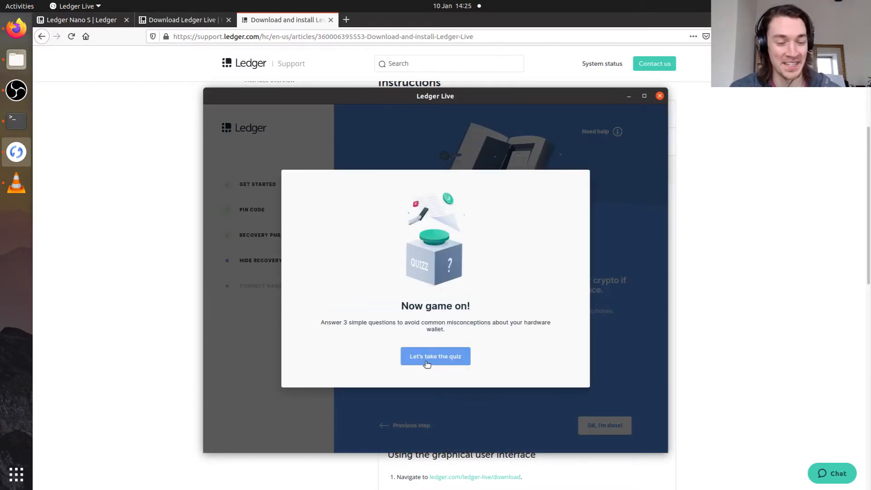
{"action": "left_click", "coordinate": [436, 356]}
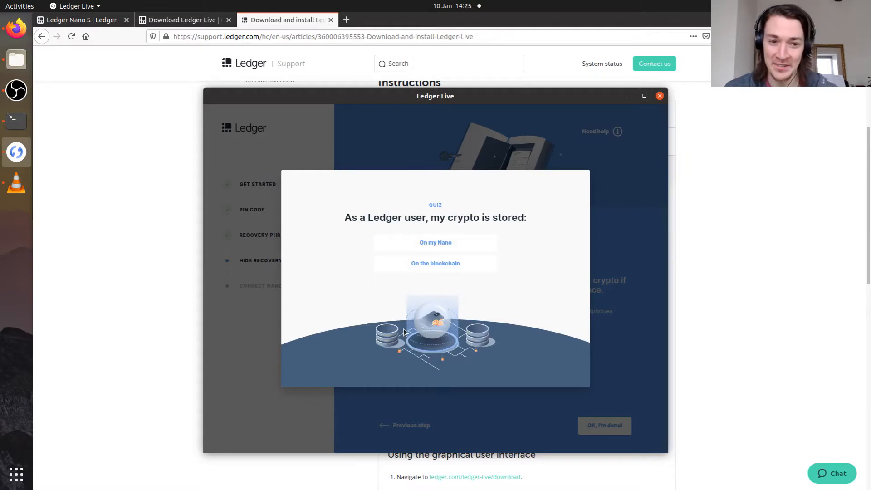
{"action": "left_click", "coordinate": [436, 263]}
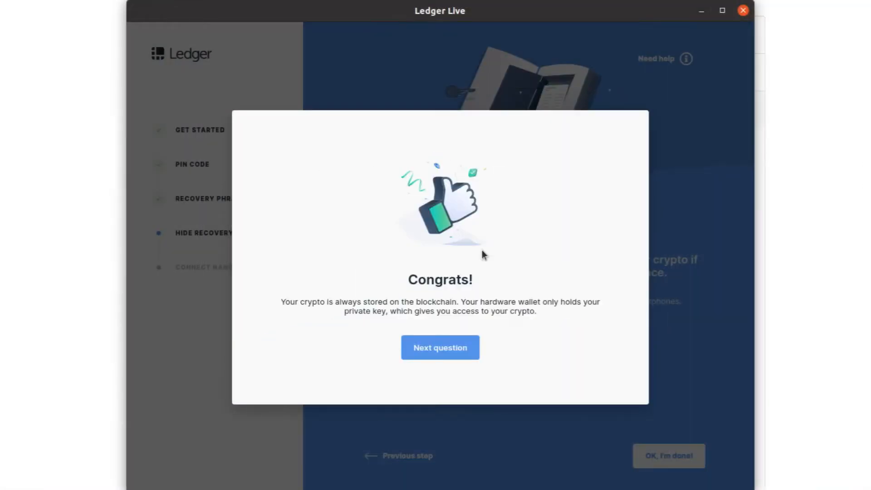
{"action": "left_click", "coordinate": [440, 347]}
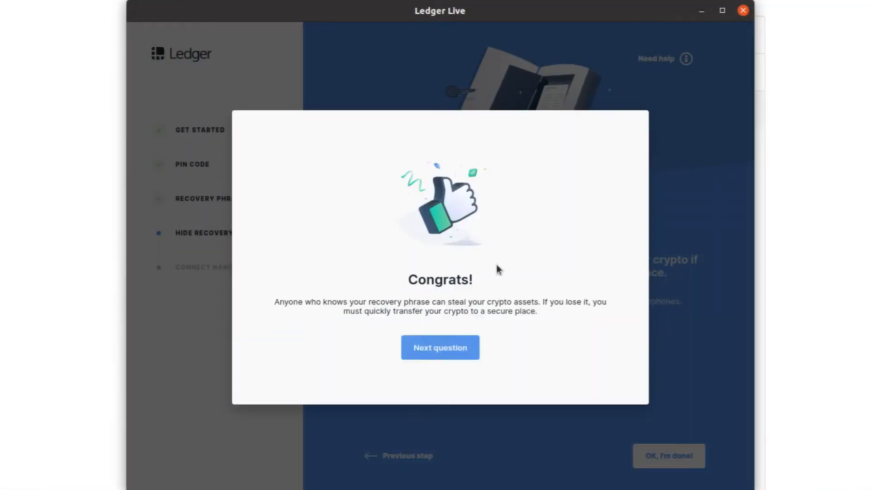
{"action": "left_click", "coordinate": [440, 347]}
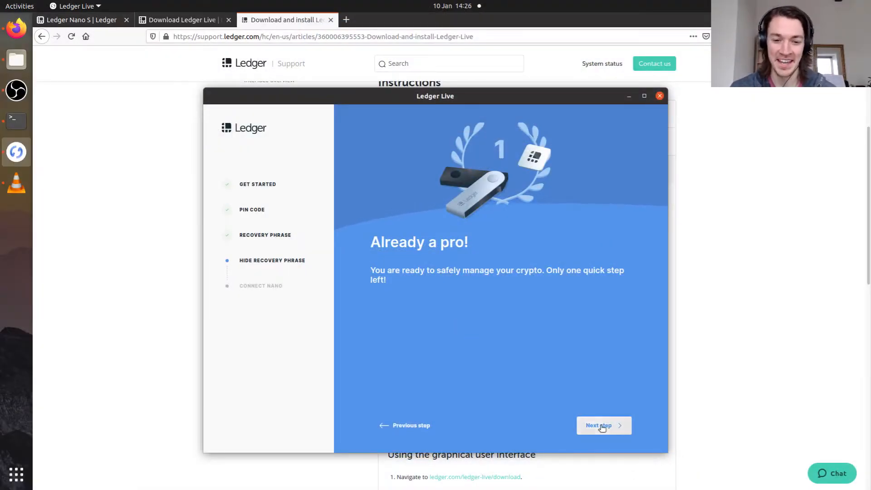
{"action": "left_click", "coordinate": [603, 425]}
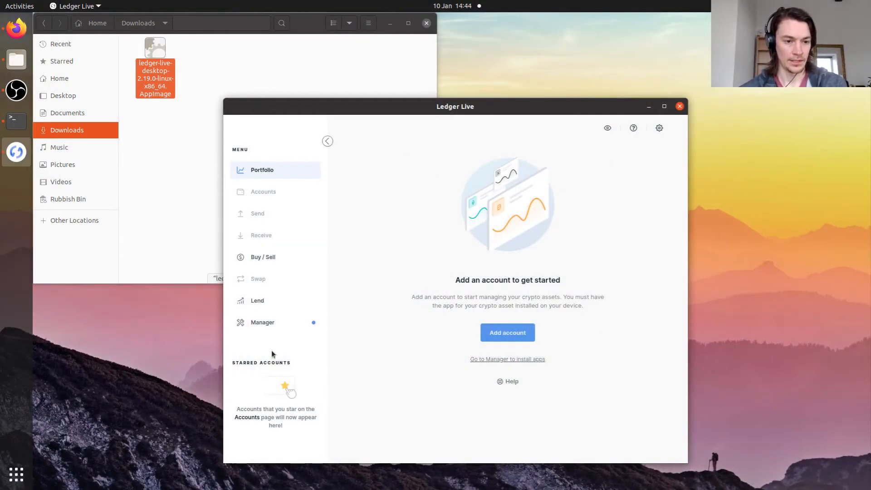
- Open the Manager to view the Nano S on firmware 1.6.0 and the app catalog
{"action": "left_click", "coordinate": [262, 322]}
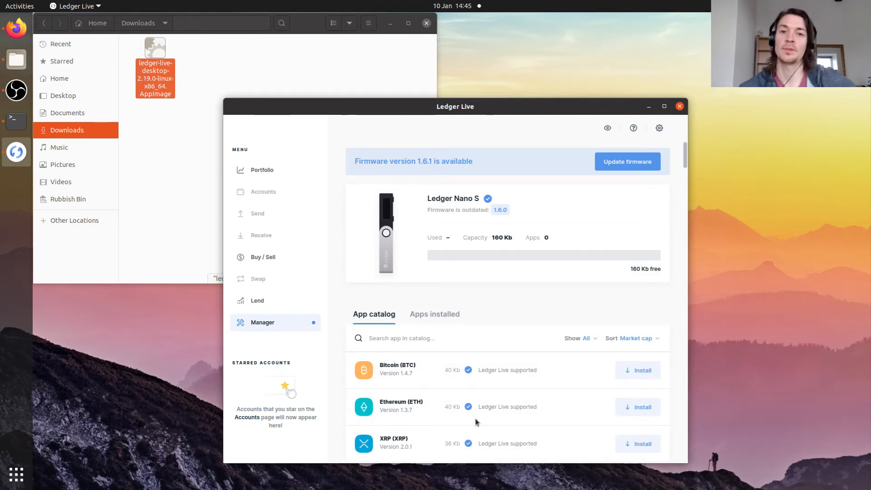
{"action": "mouse_move", "coordinate": [627, 161]}
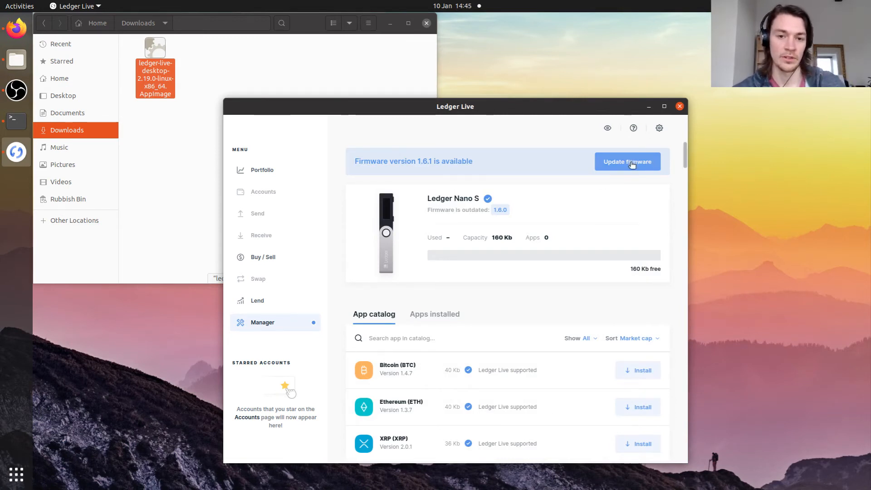
- Update the Nano S to firmware 1.6.1, confirming the recovery phrase before the download starts
{"action": "left_click", "coordinate": [627, 161]}
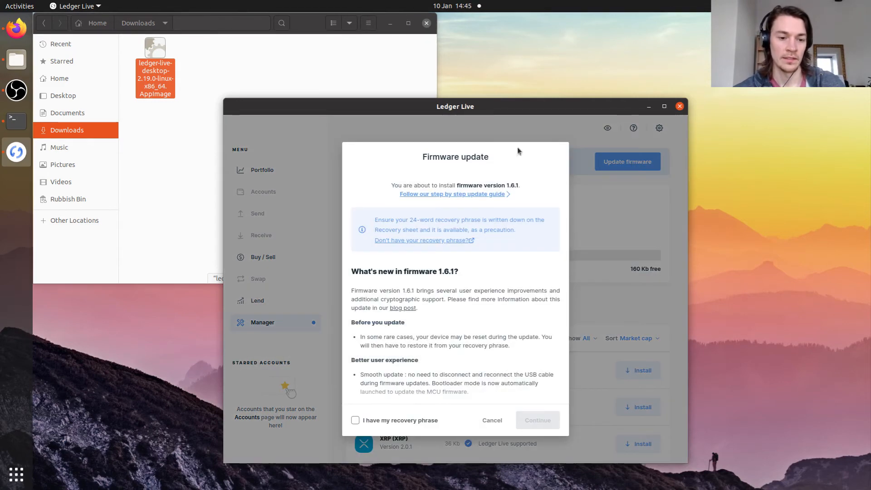
{"action": "left_click", "coordinate": [355, 420]}
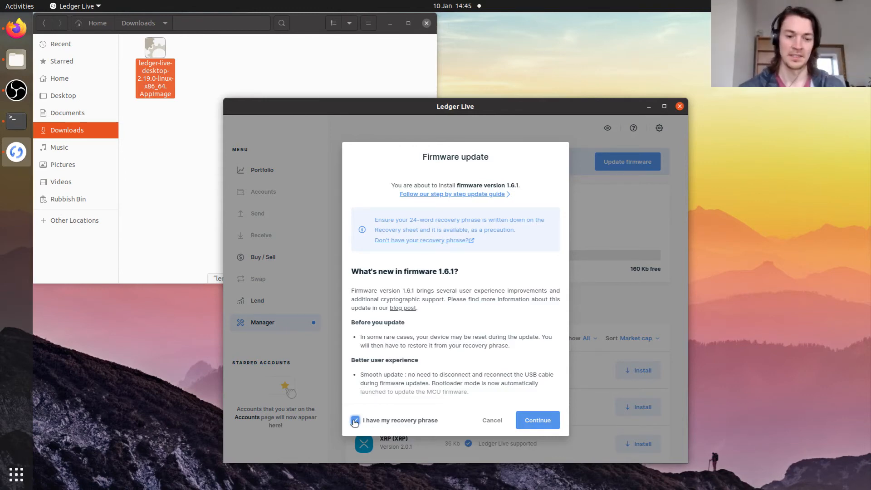
{"action": "left_click", "coordinate": [355, 420]}
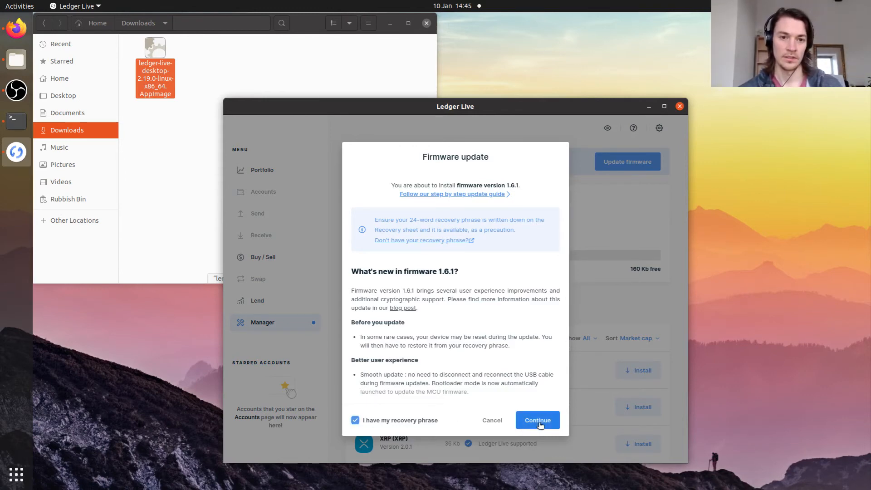
{"action": "left_click", "coordinate": [537, 420]}
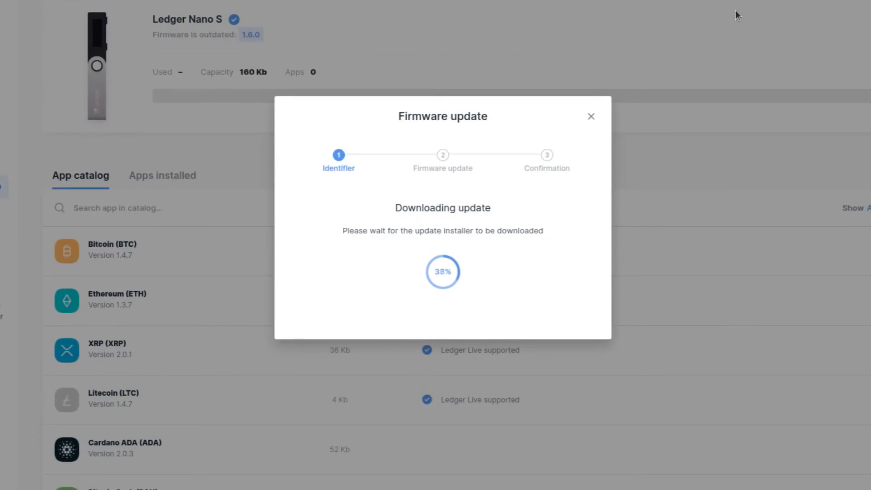